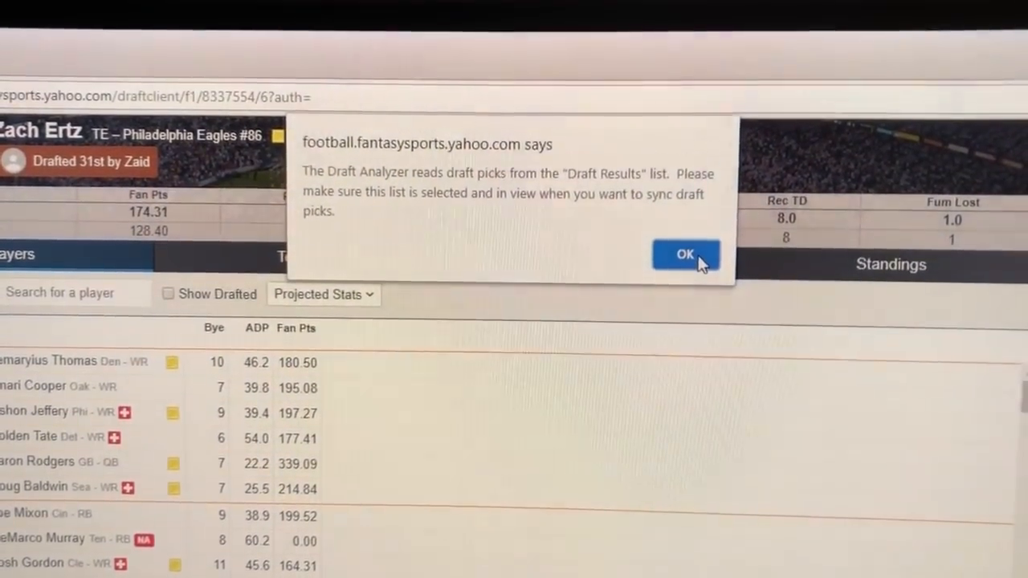
Step: Dismiss the sync notice and show the Draft Results list of picks in Yahoo
left_click(685, 254)
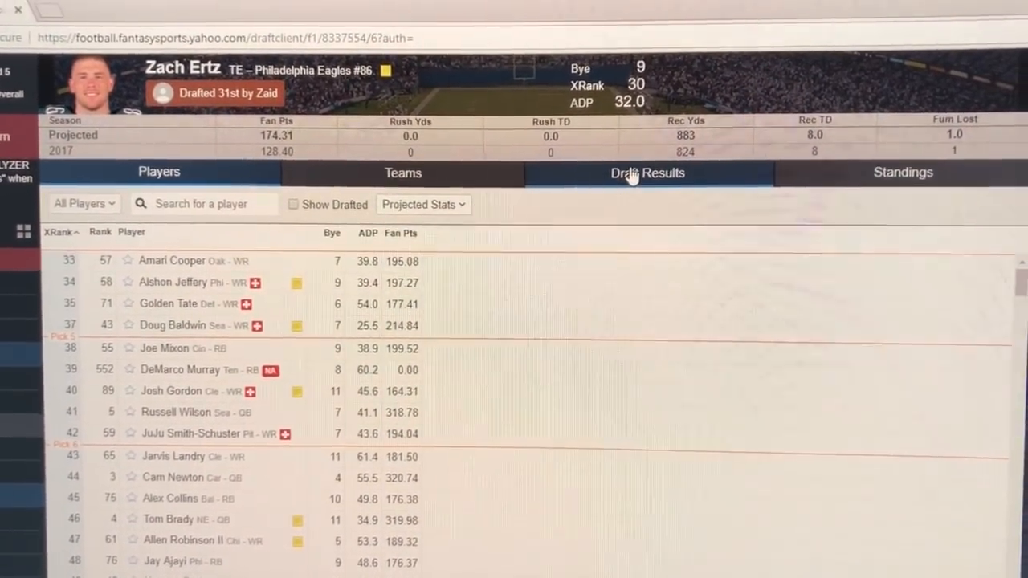
left_click(647, 172)
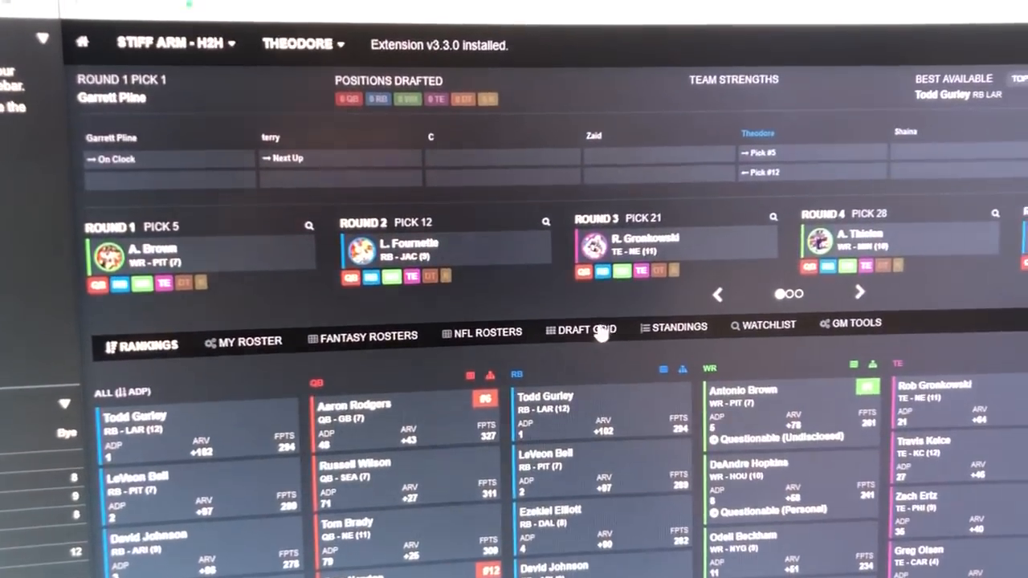
Step: Switch to the Draft Grid view and turn the Draft Sync Controls toggle ON
left_click(582, 330)
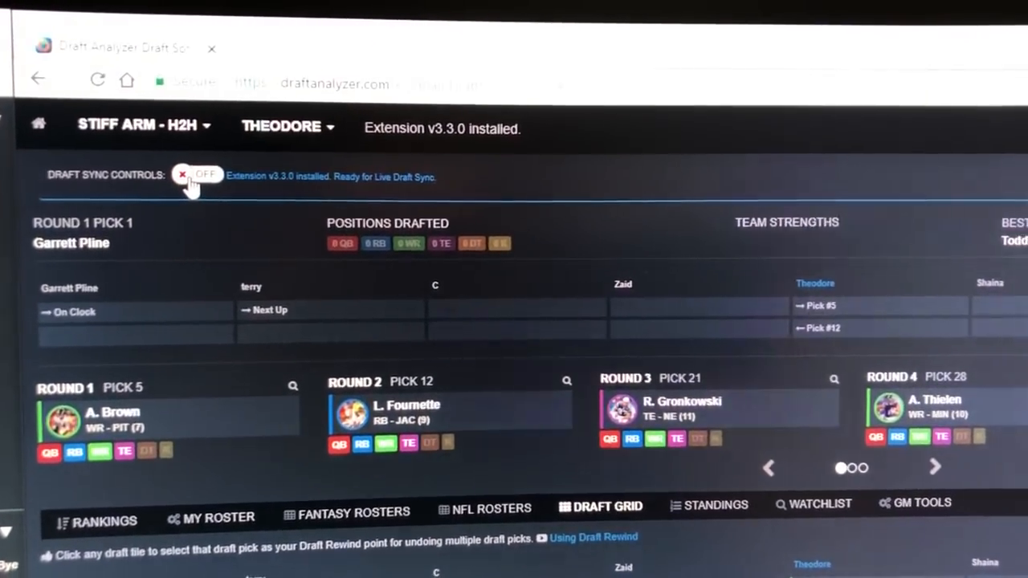
left_click(198, 175)
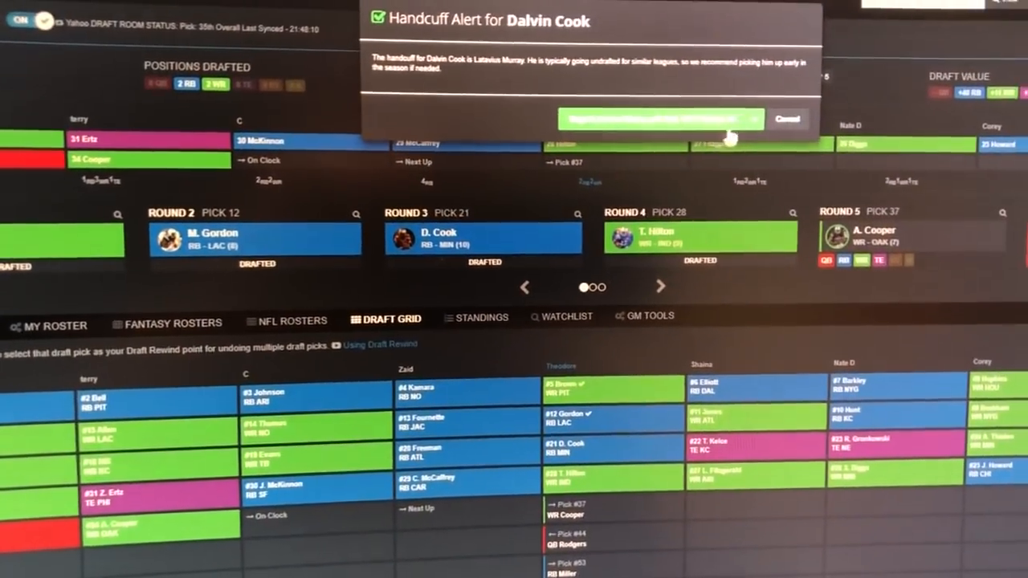
Step: Dismiss the Dalvin Cook handcuff alert and sync the grid to show pick #38 G. Tate, WR DET
left_click(787, 119)
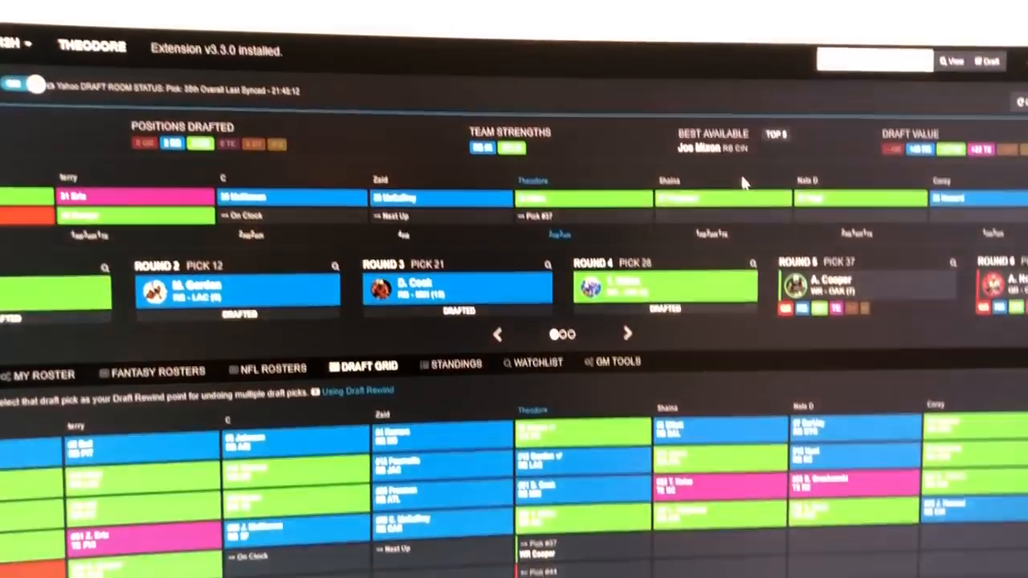
scroll("down", 3)
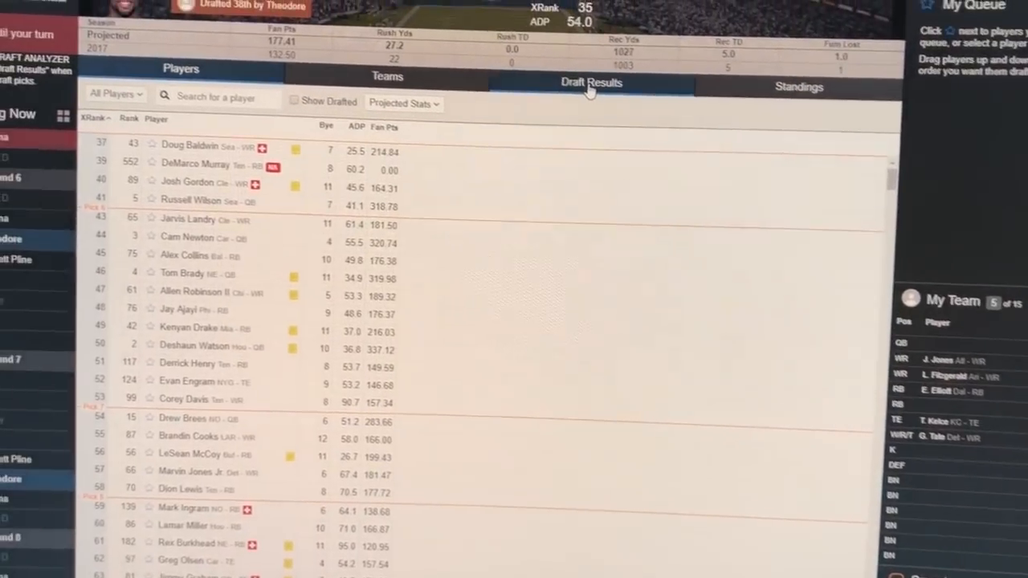
left_click(591, 82)
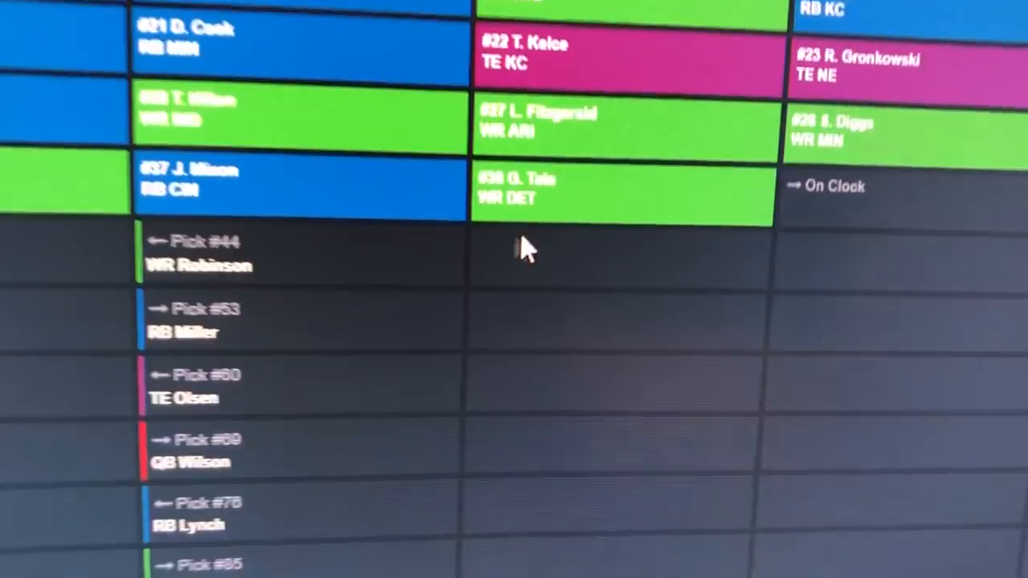
scroll("up", 3)
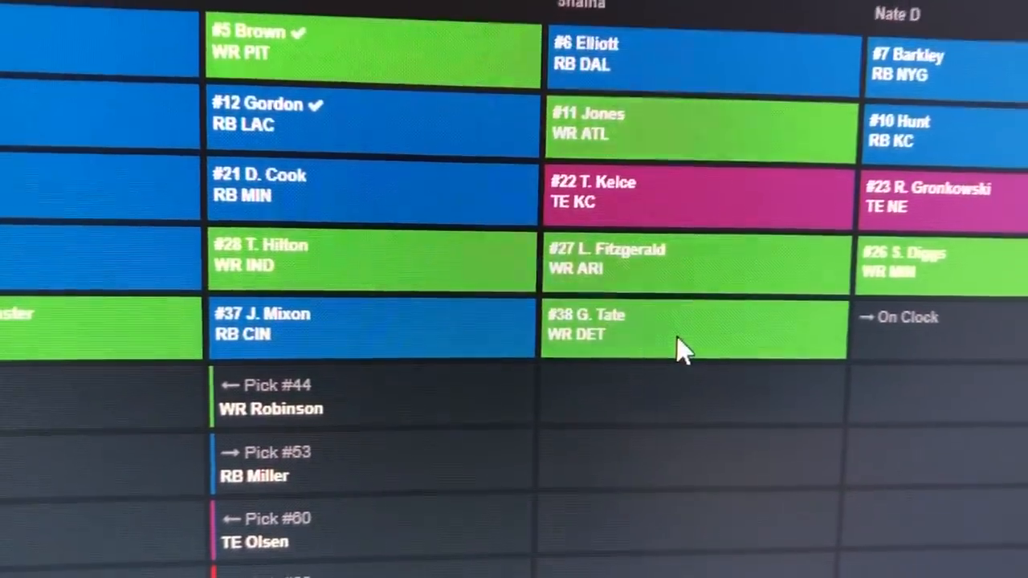